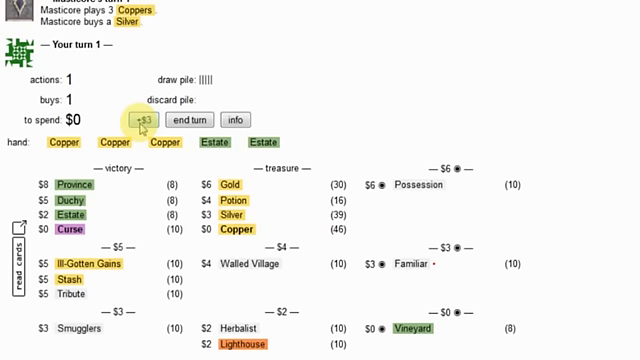
# - Play the three Coppers for coins and buy a treasure card from the supply
pyautogui.click(140, 120)
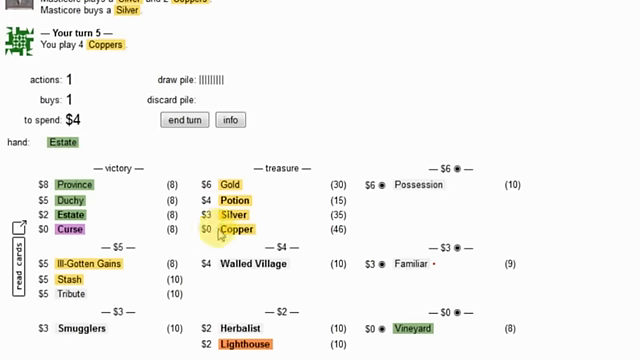
pyautogui.click(192, 120)
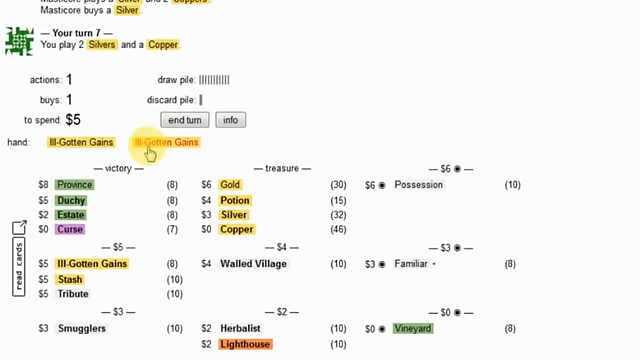
# - Play Ill-Gotten Gains to curse the opponent, then play treasures for the buy
pyautogui.click(176, 142)
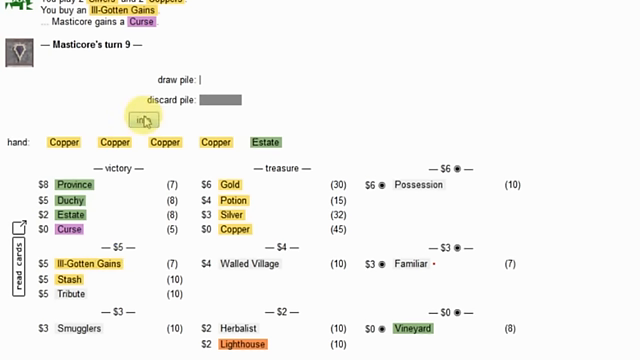
pyautogui.moveTo(256, 142)
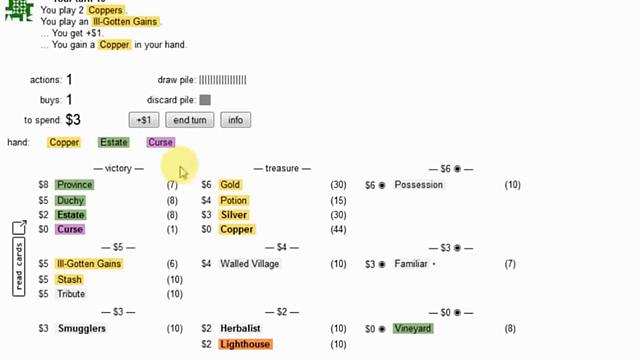
pyautogui.click(186, 120)
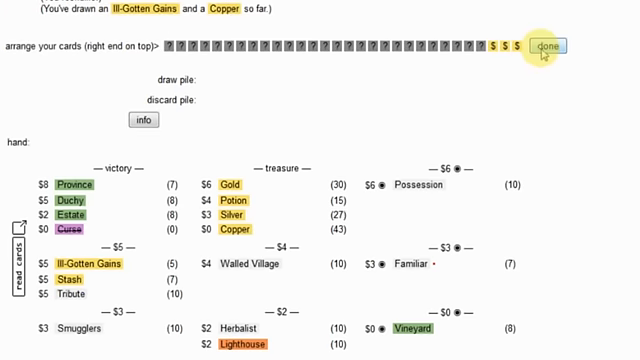
# - Finish placing the Stashes, play treasures for seven coins and buy a Stash, then a Duchy for five
pyautogui.click(544, 44)
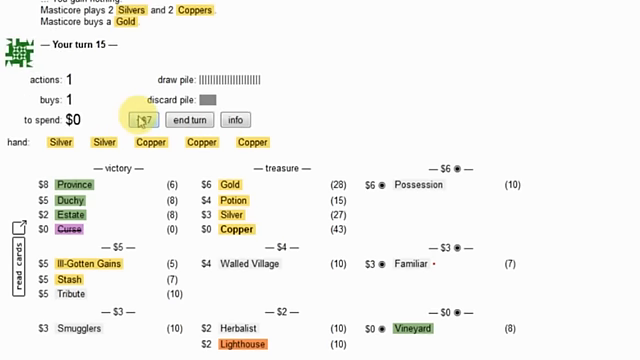
pyautogui.click(184, 120)
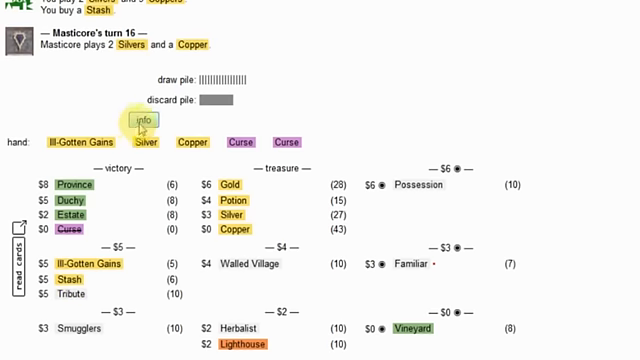
pyautogui.click(148, 122)
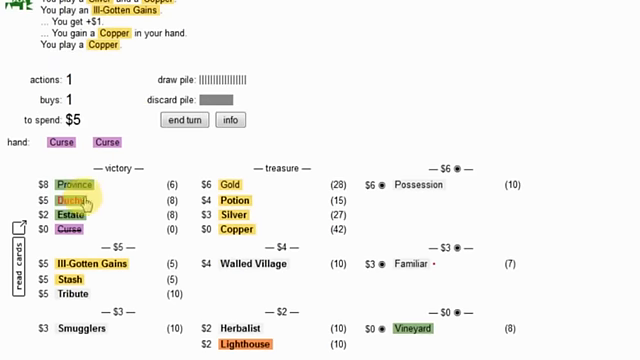
pyautogui.click(180, 120)
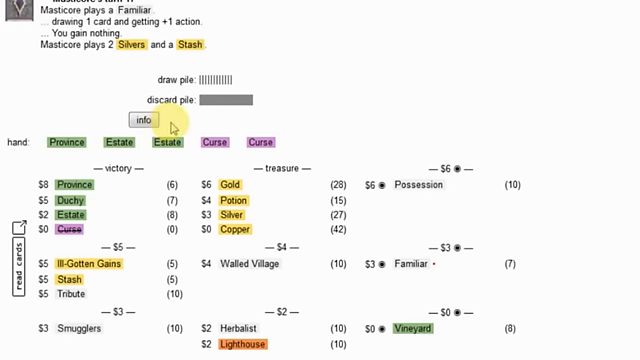
# - Check the game summary, end the dead $0 turn and accept the Copper from Ill-Gotten Gains
pyautogui.click(144, 120)
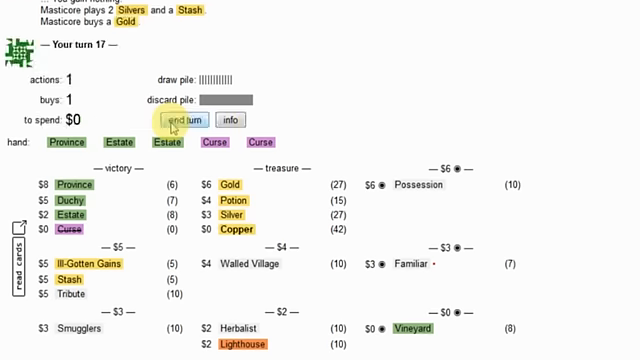
pyautogui.click(172, 120)
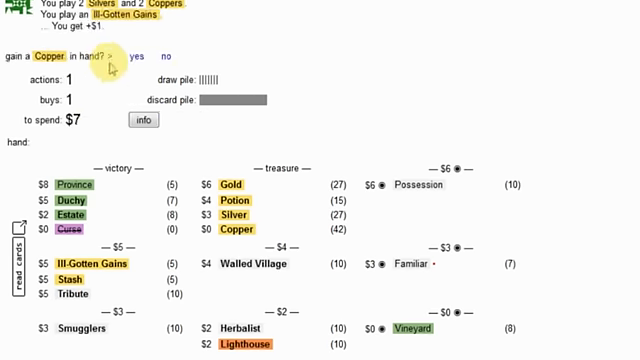
pyautogui.click(140, 56)
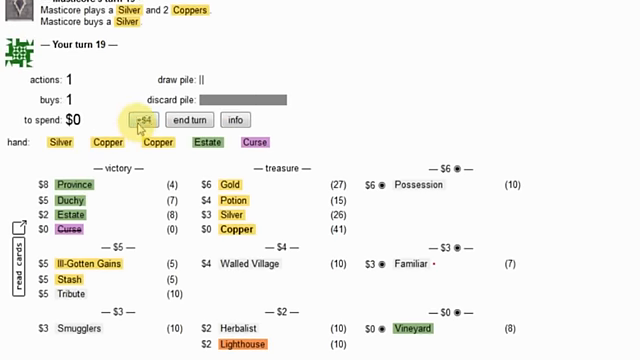
# - Play the Coppers and four-Stash hand for coins, buying victory cards, and check the summary
pyautogui.click(176, 120)
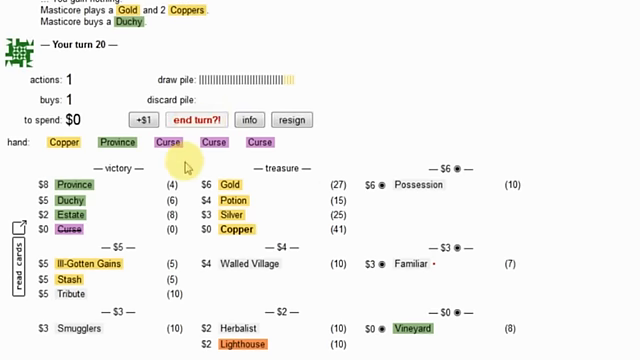
pyautogui.click(198, 120)
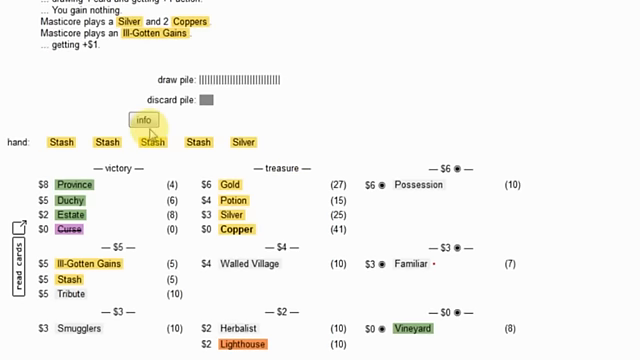
pyautogui.click(148, 120)
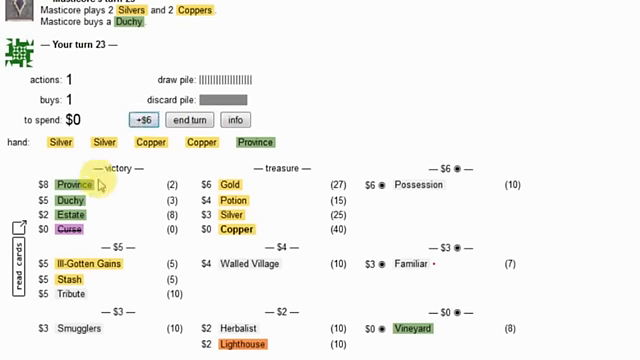
# - Buy an Estate on turn 24 and play the two Coppers into turn 25
pyautogui.click(234, 120)
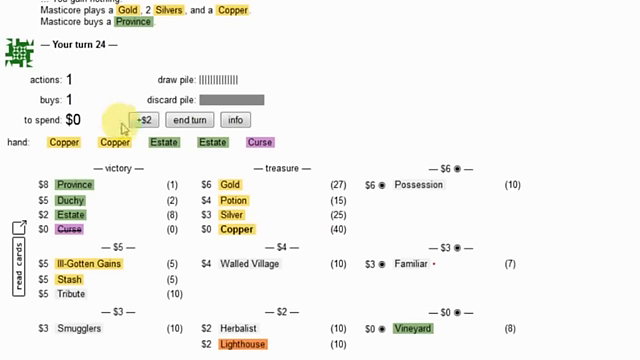
pyautogui.click(204, 120)
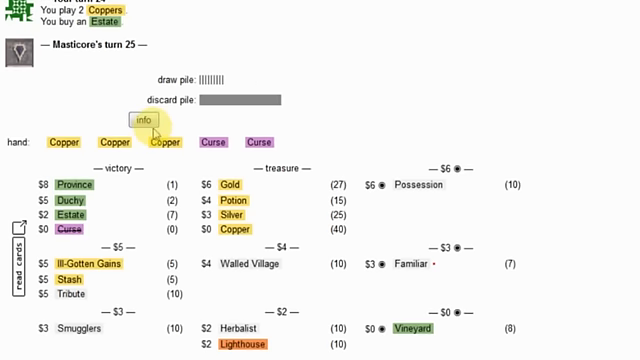